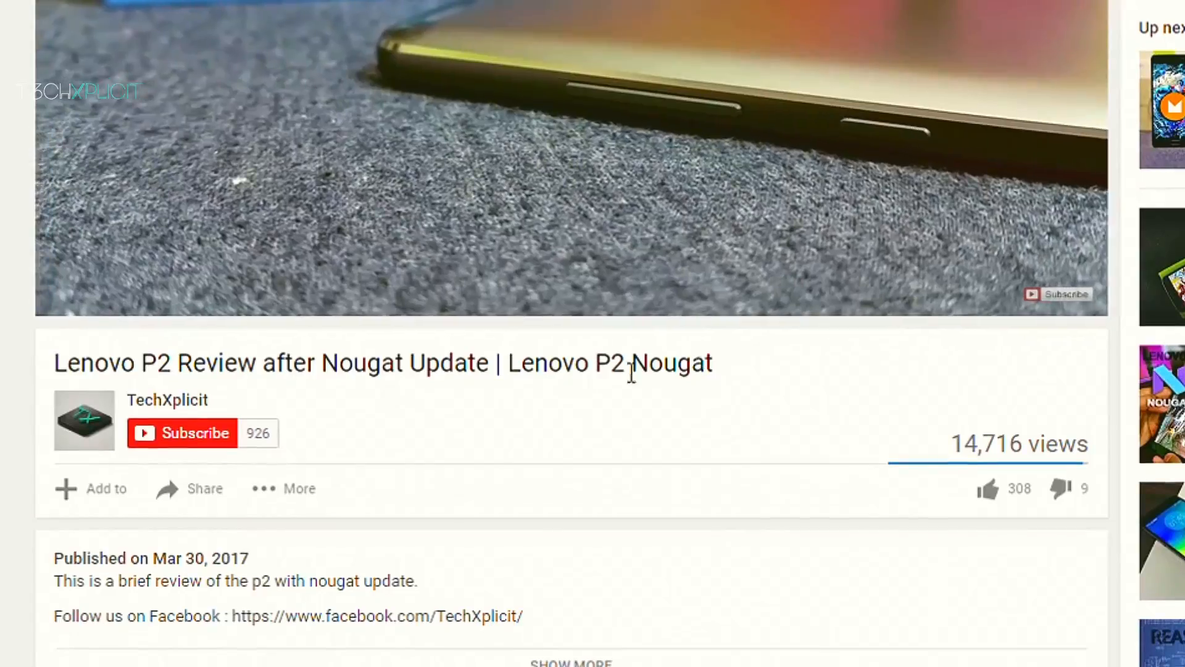
Subscribe to TechXplicit and turn on all notifications for the channel.
click(182, 432)
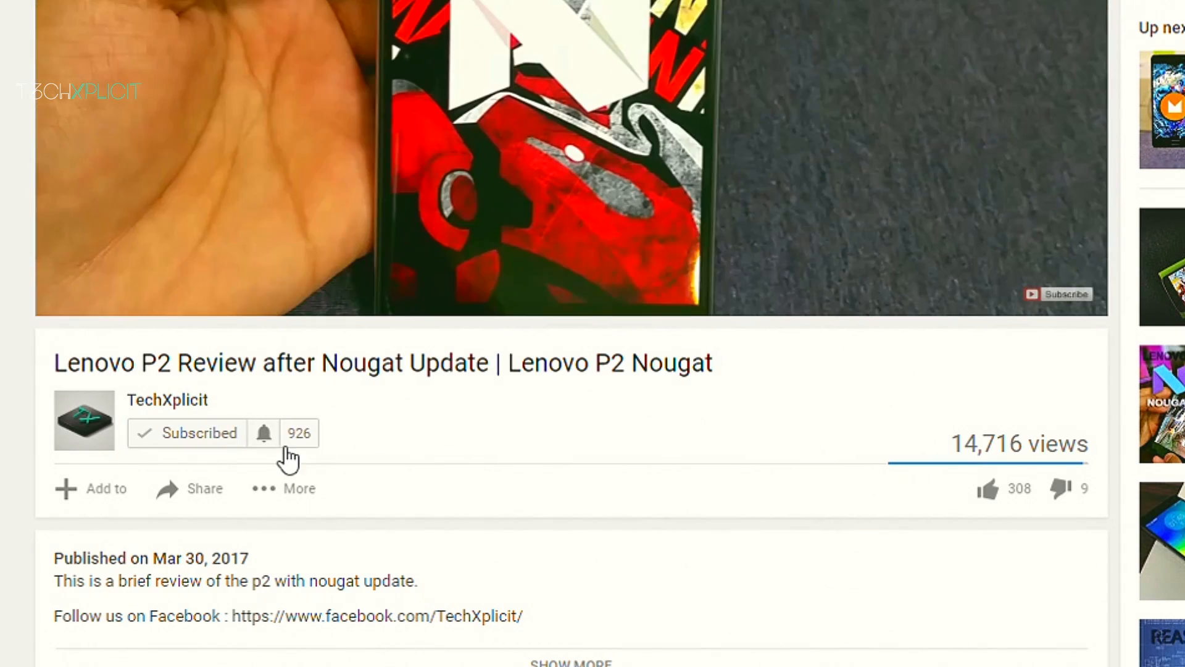
click(264, 432)
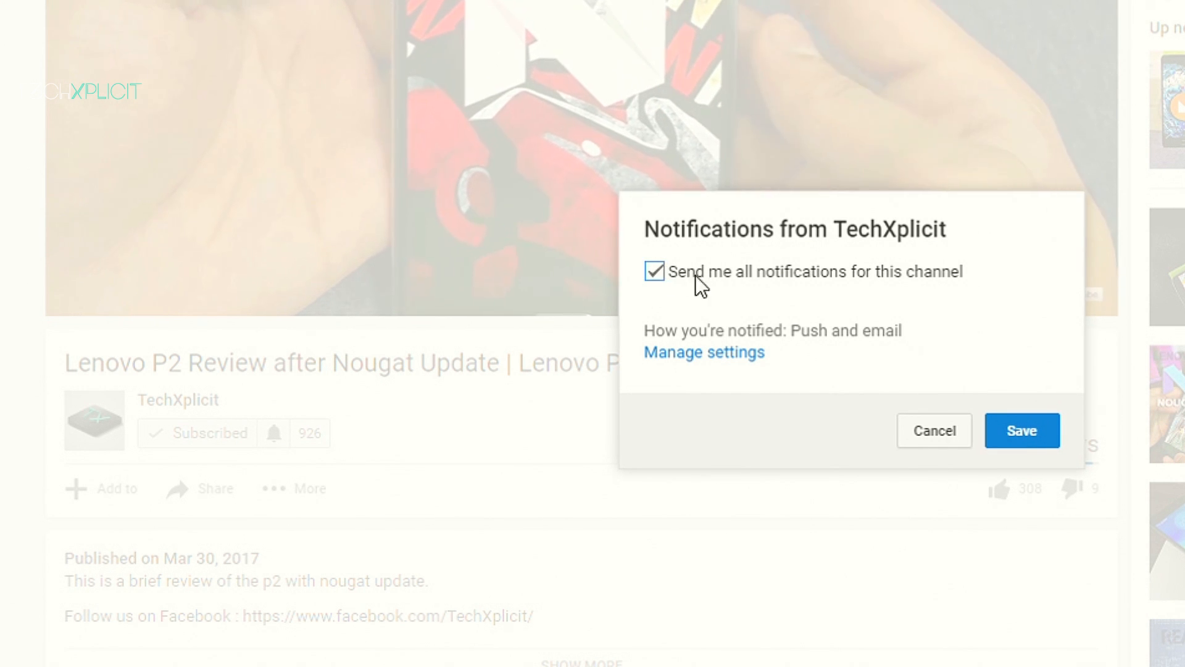
click(1021, 430)
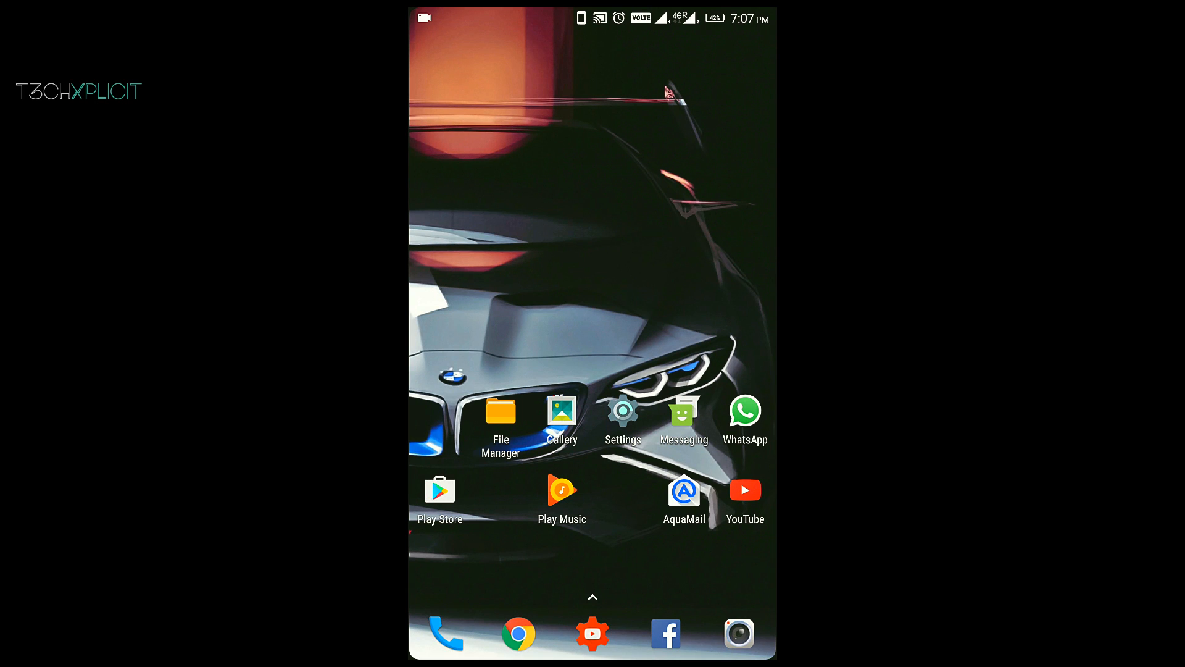
Unlock developer options via Build number in About phone, then view Developer options.
click(623, 417)
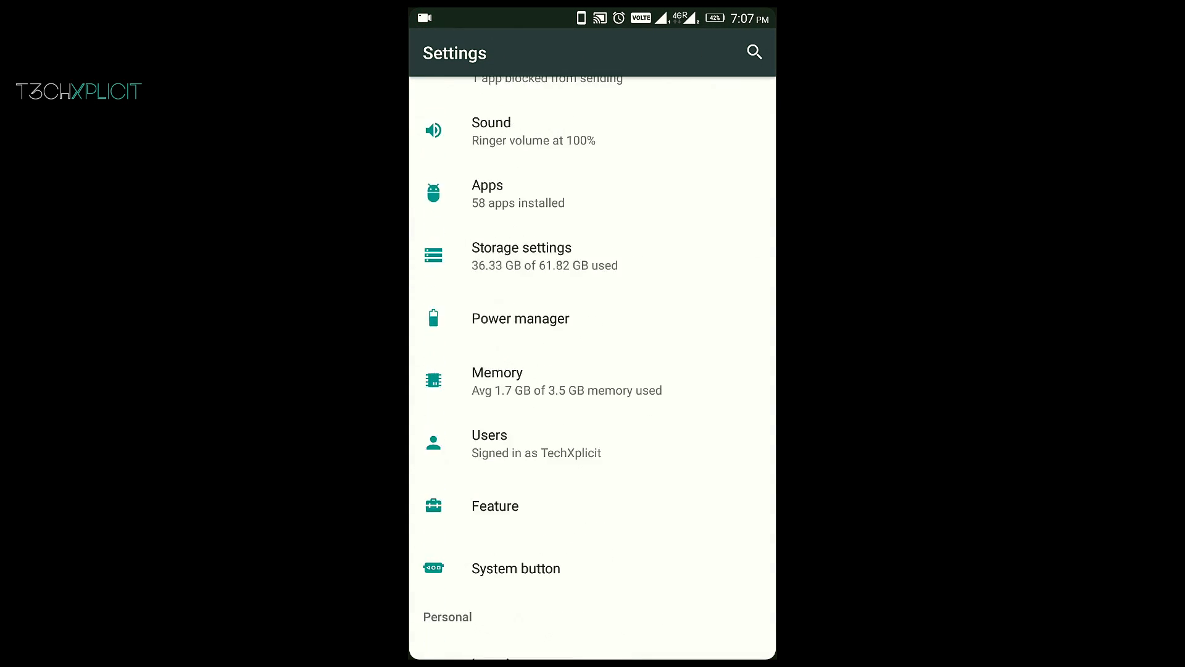
scroll(down, 3)
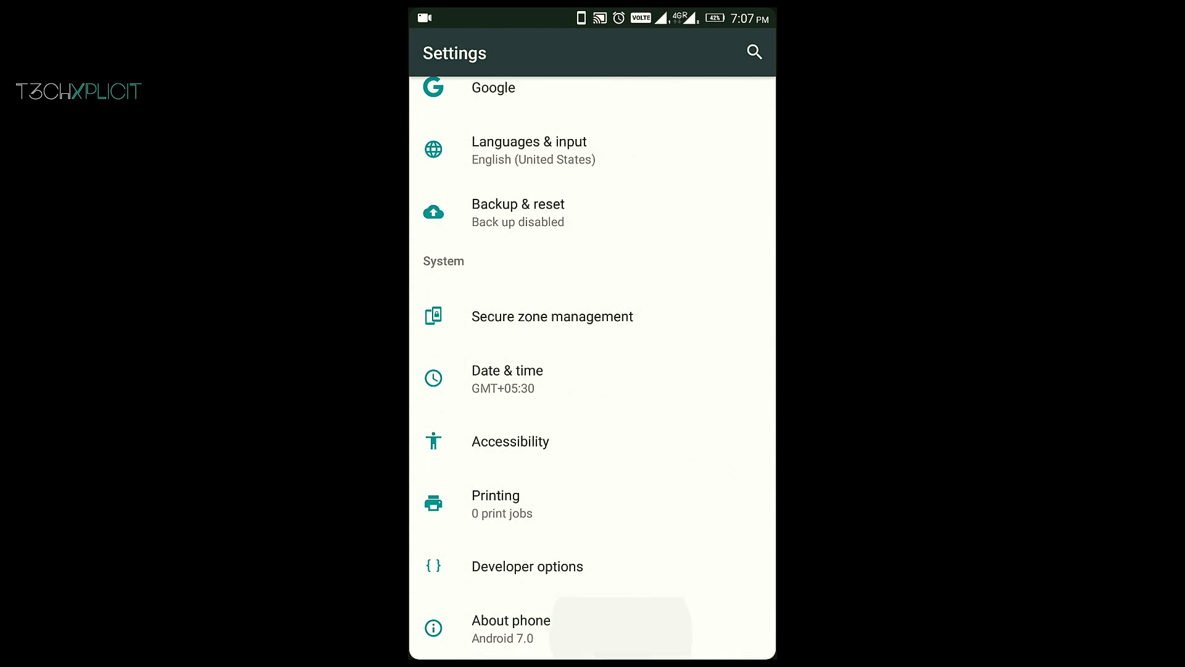
click(511, 619)
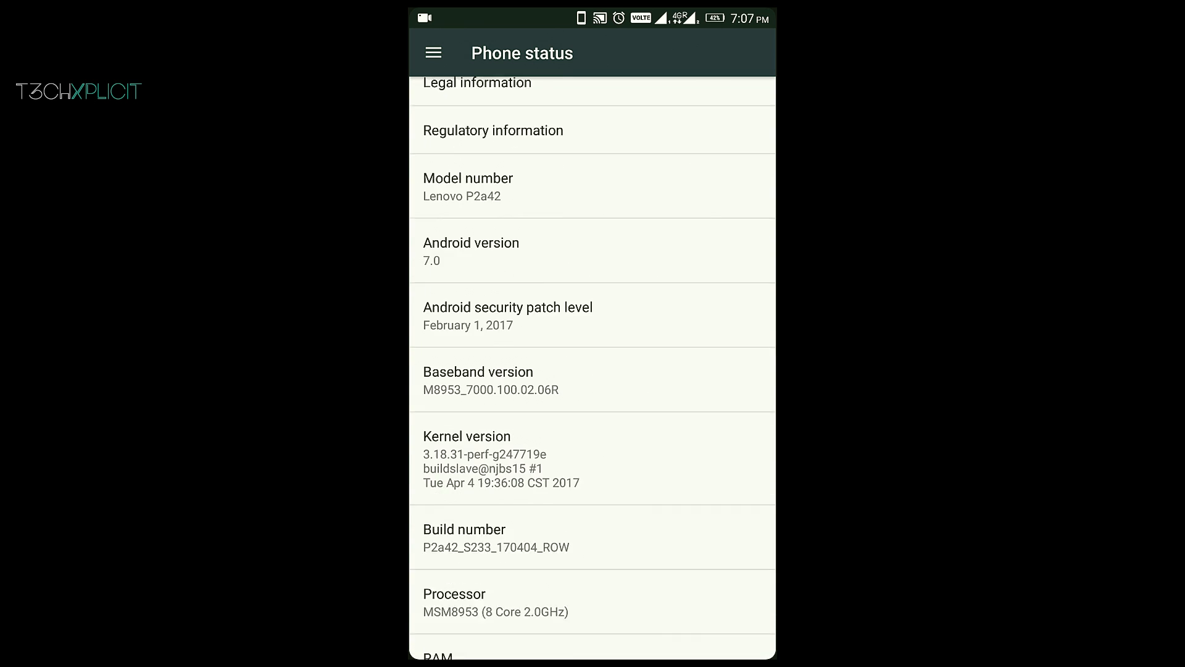
click(496, 469)
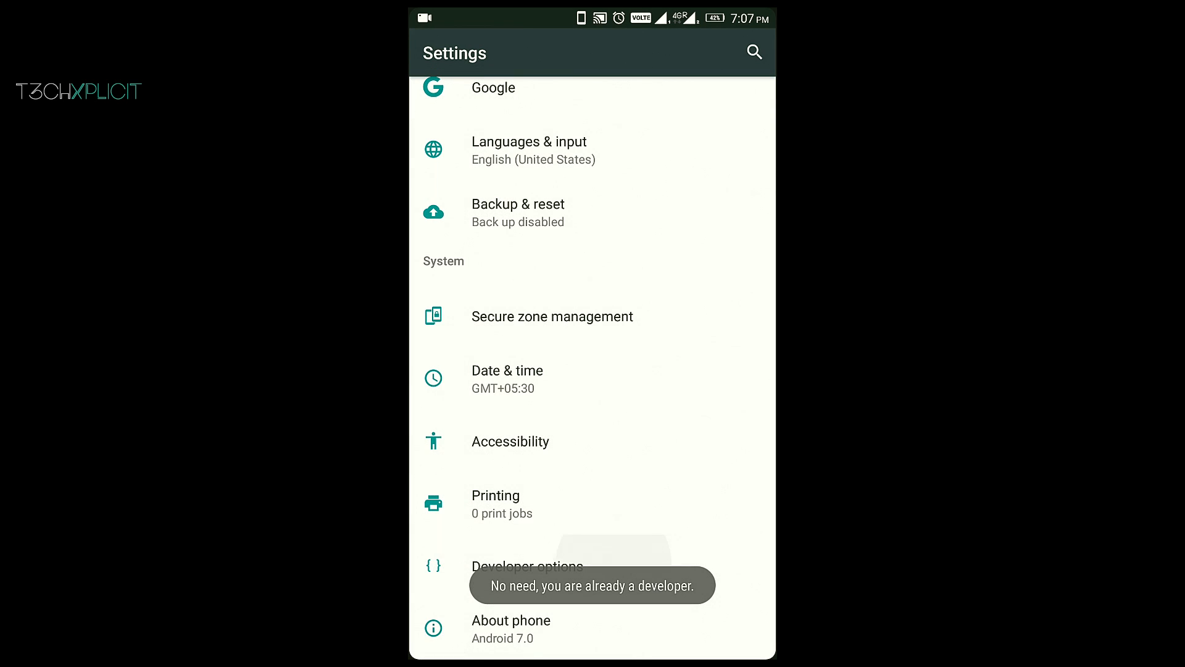
click(527, 566)
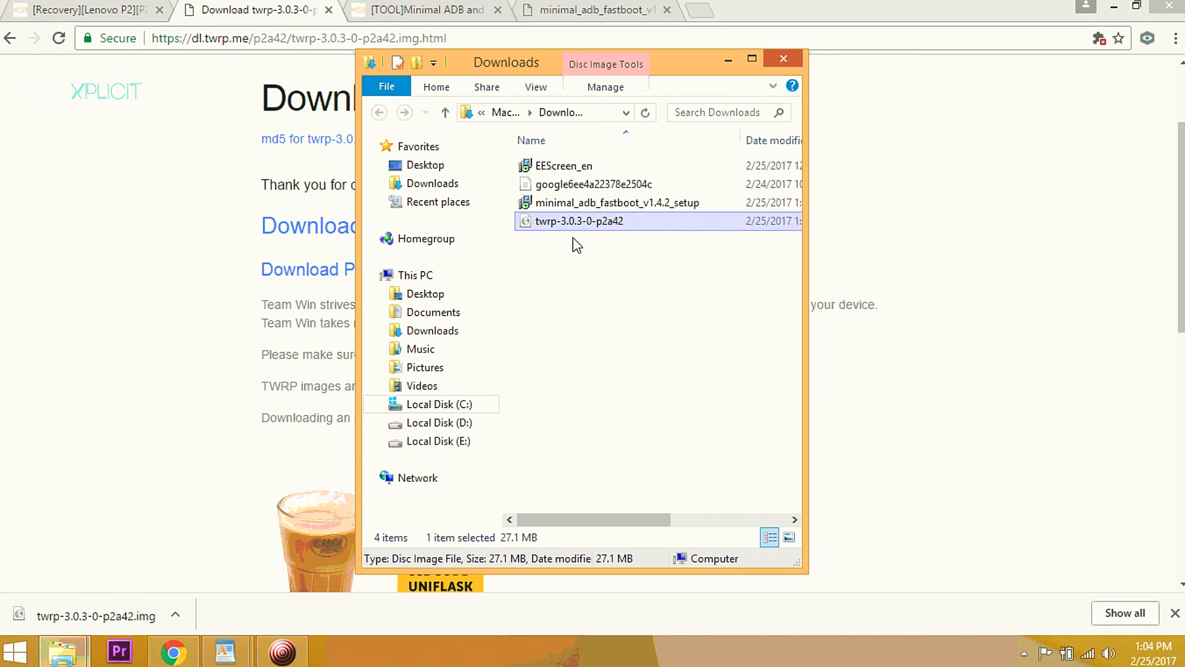
Rename twrp-3.0.3-0-p2a42.img in Downloads to 'recovery'.
text(recovery.img)
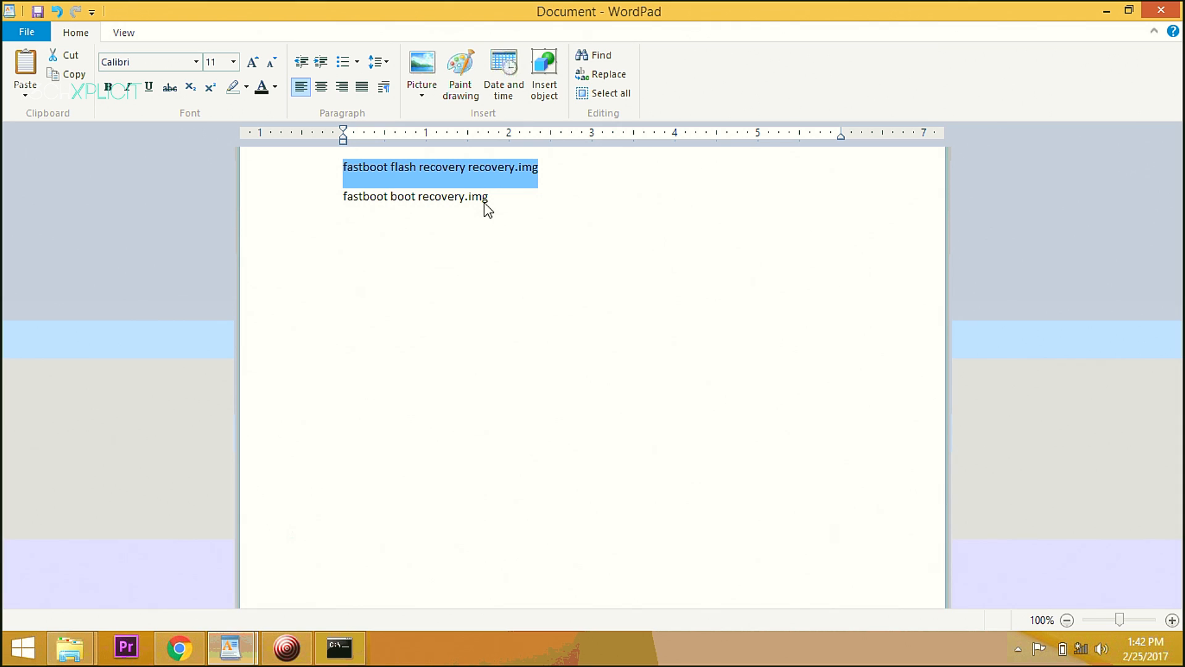
Paste the 'fastboot boot recovery.img' line from WordPad into the Command Prompt.
triple_click(414, 196)
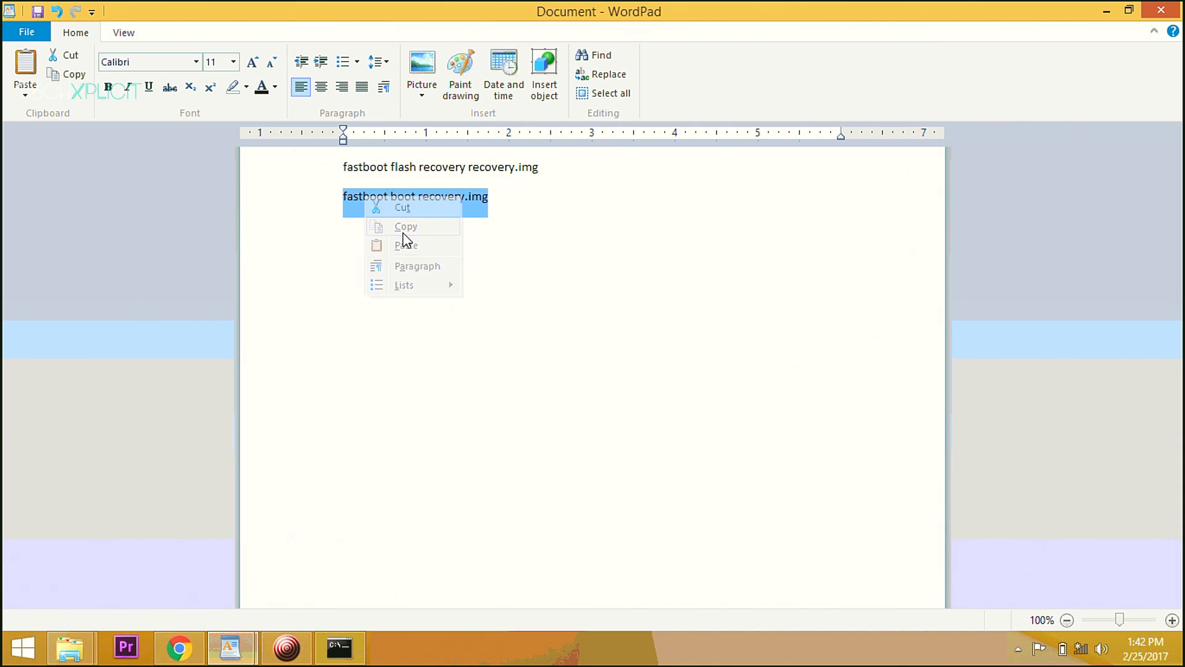
click(339, 648)
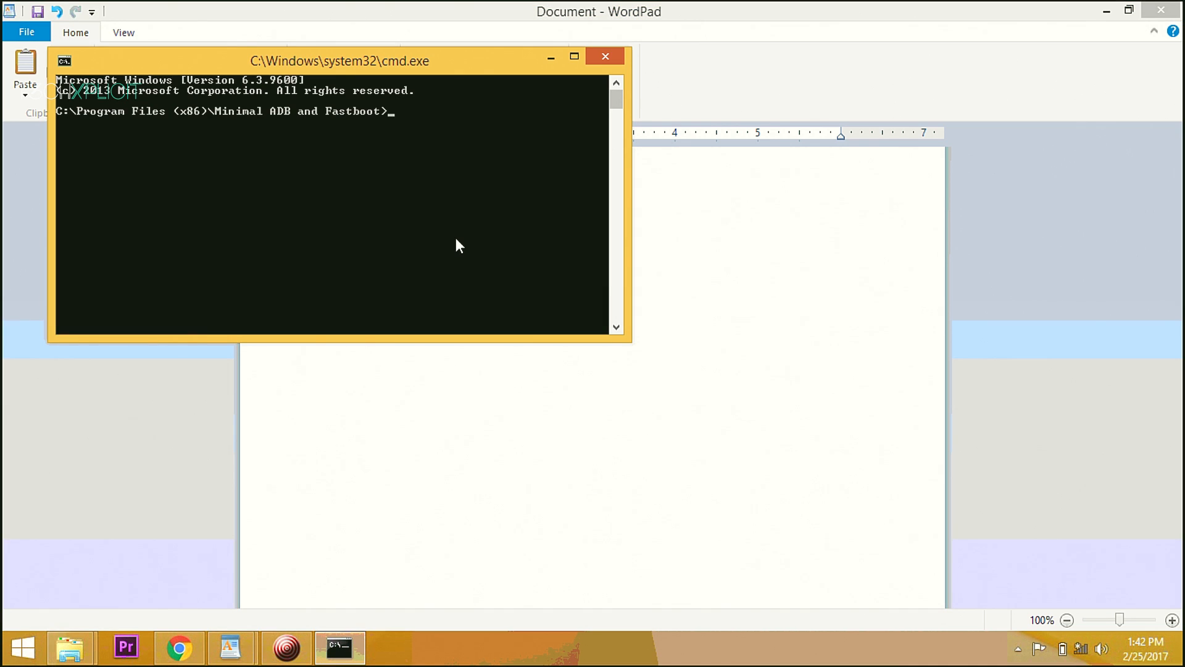
right_click(457, 245)
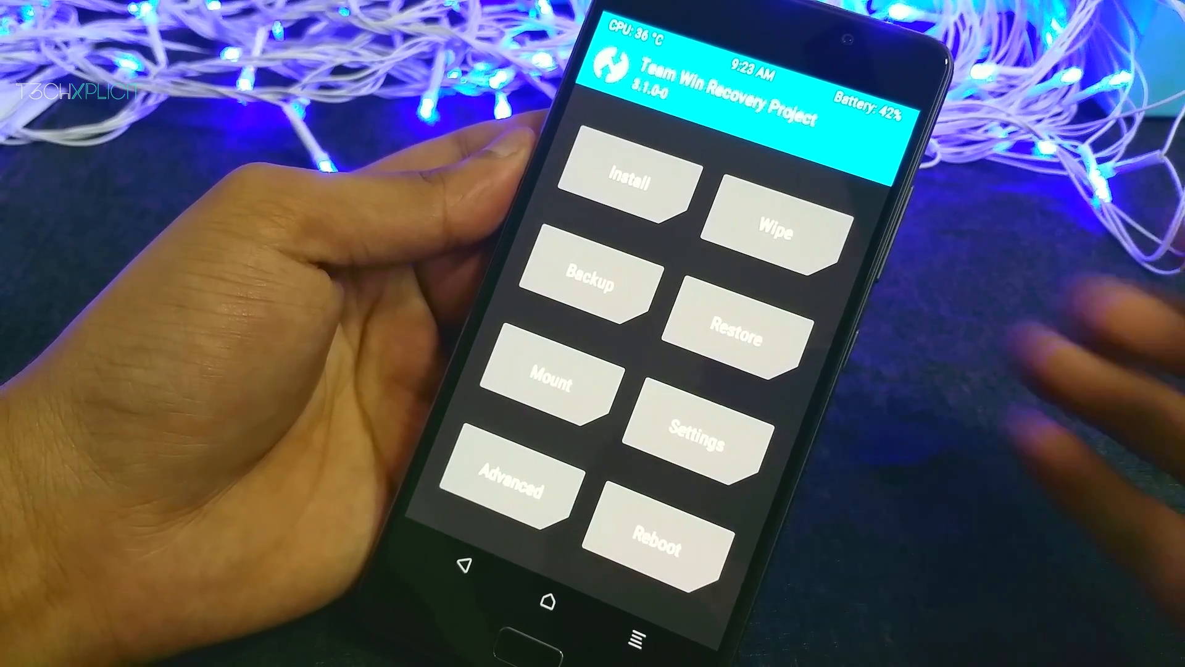
Select an option on the TWRP recovery main menu.
click(586, 282)
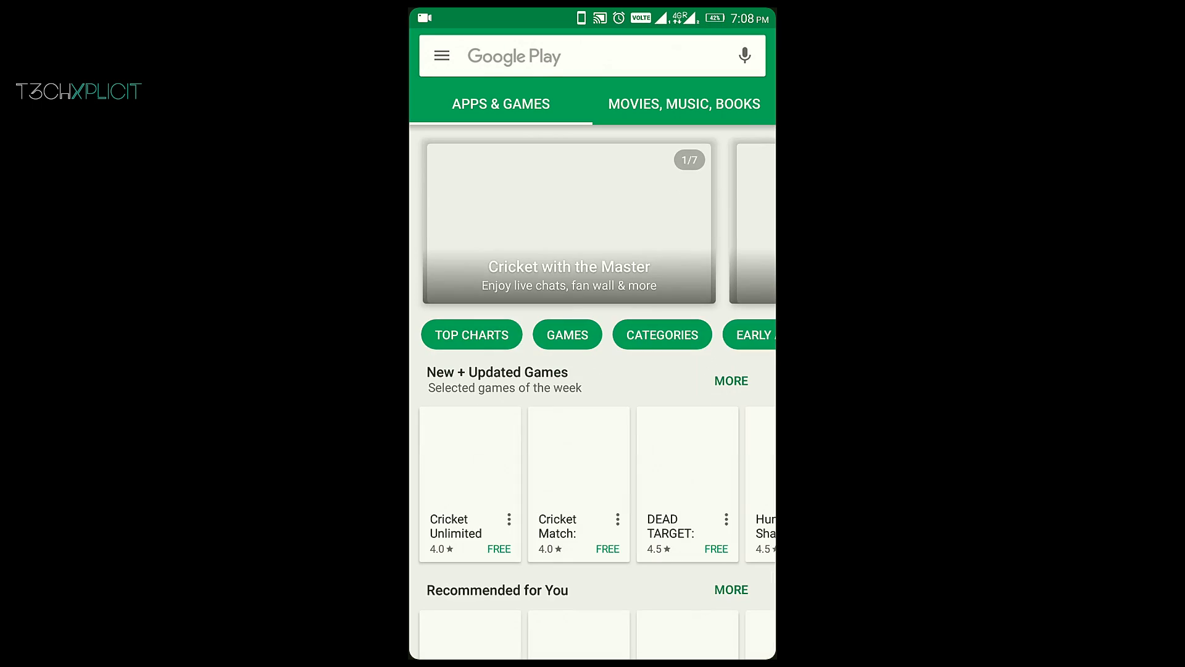
Start a search from the Google Play search bar on Apps & Games.
click(590, 54)
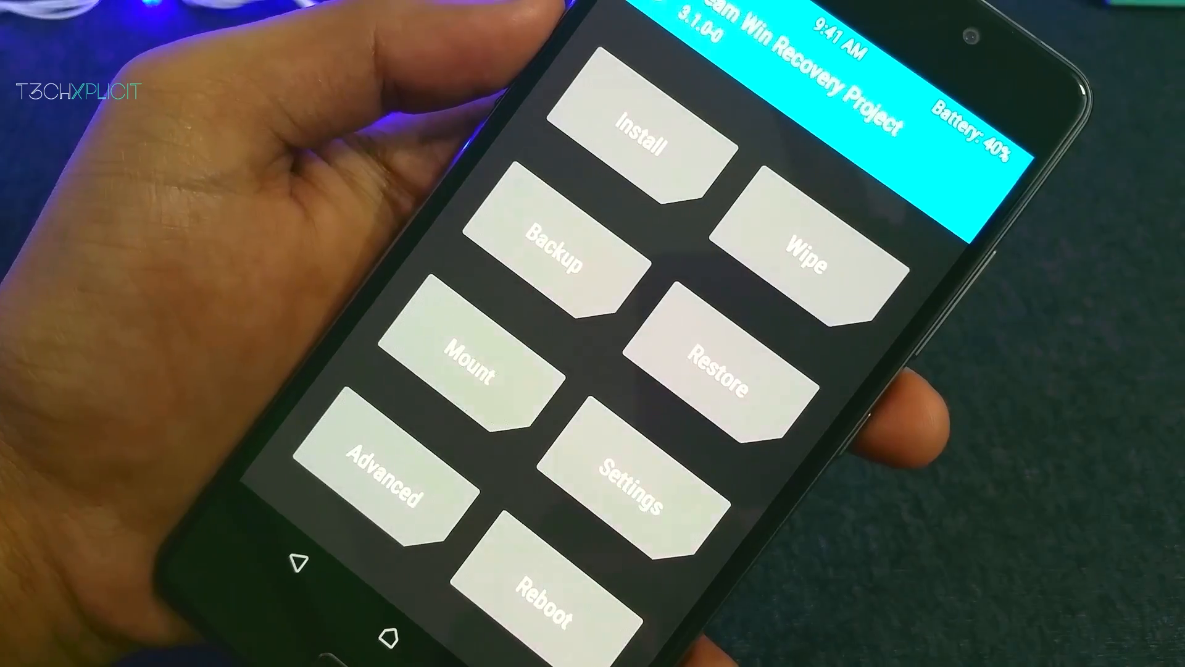
Select an option on the rebooted TWRP 3.1.0-0 main menu.
click(642, 136)
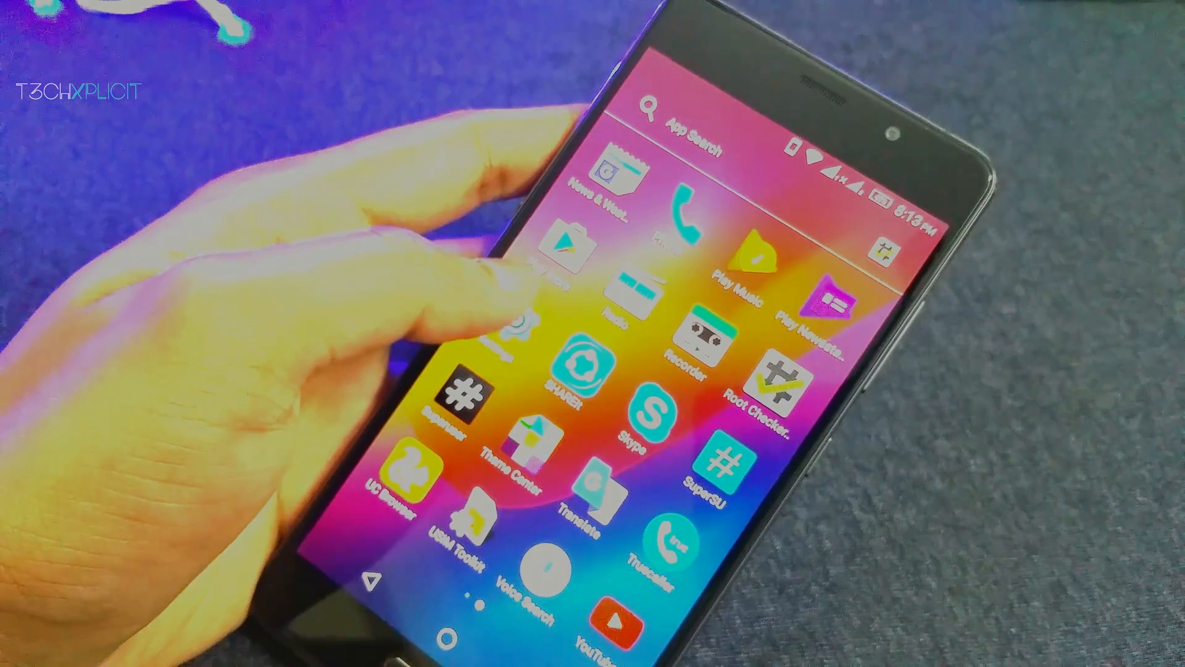
Launch Root Checker from the app drawer.
click(771, 378)
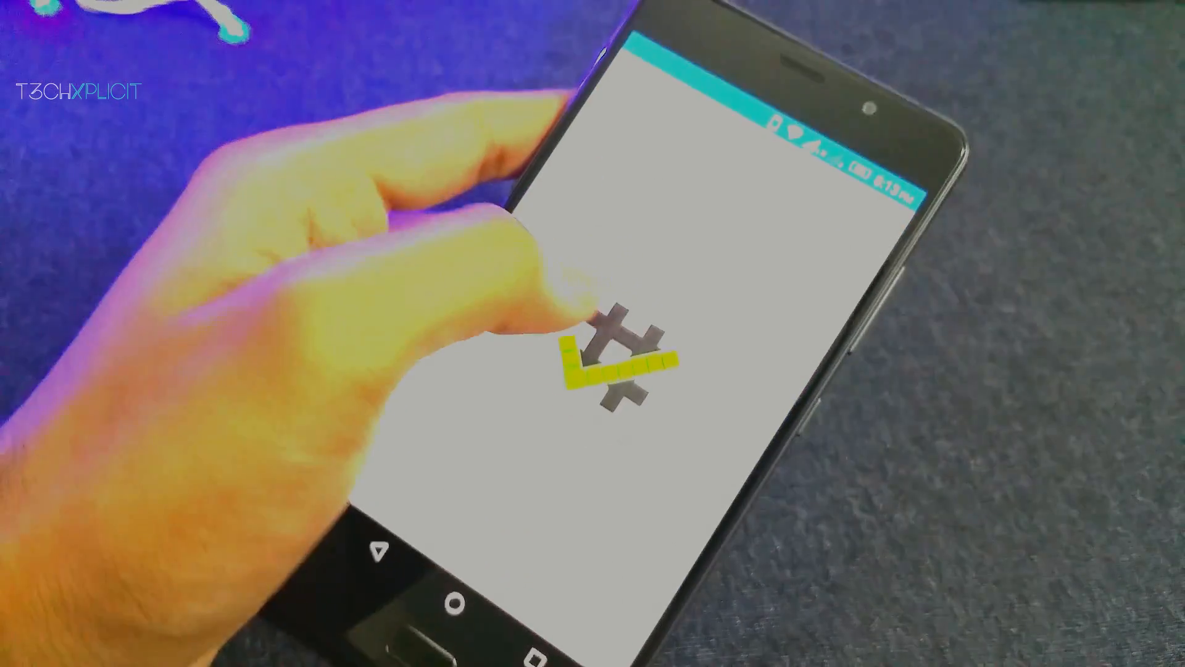